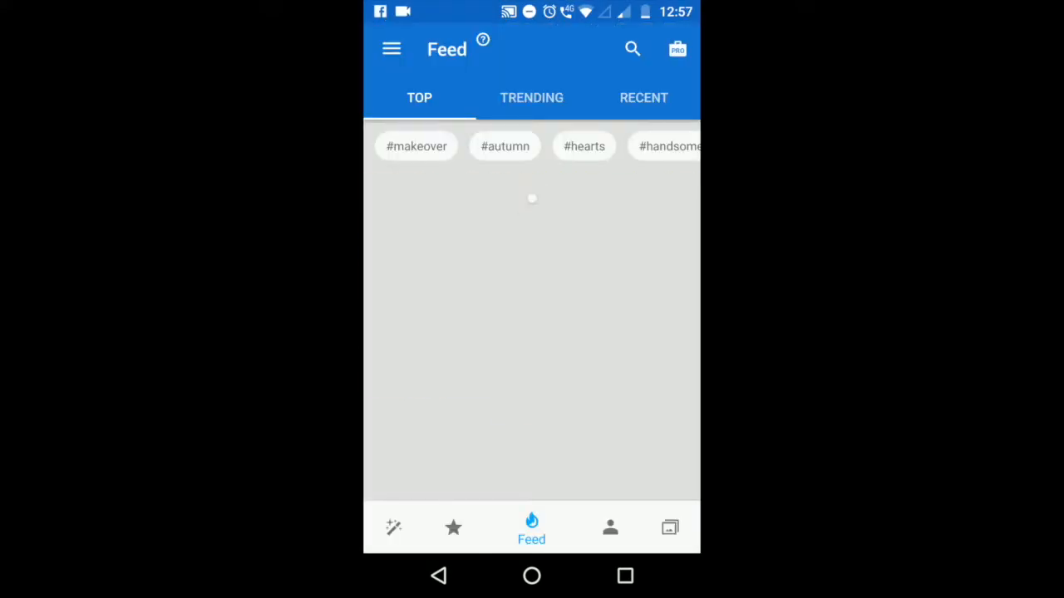
Browse Photo Lab's Categories and enter the Art Backgrounds collection, reaching the Download photo folder.
{"action": "left_click", "coordinate": [395, 529]}
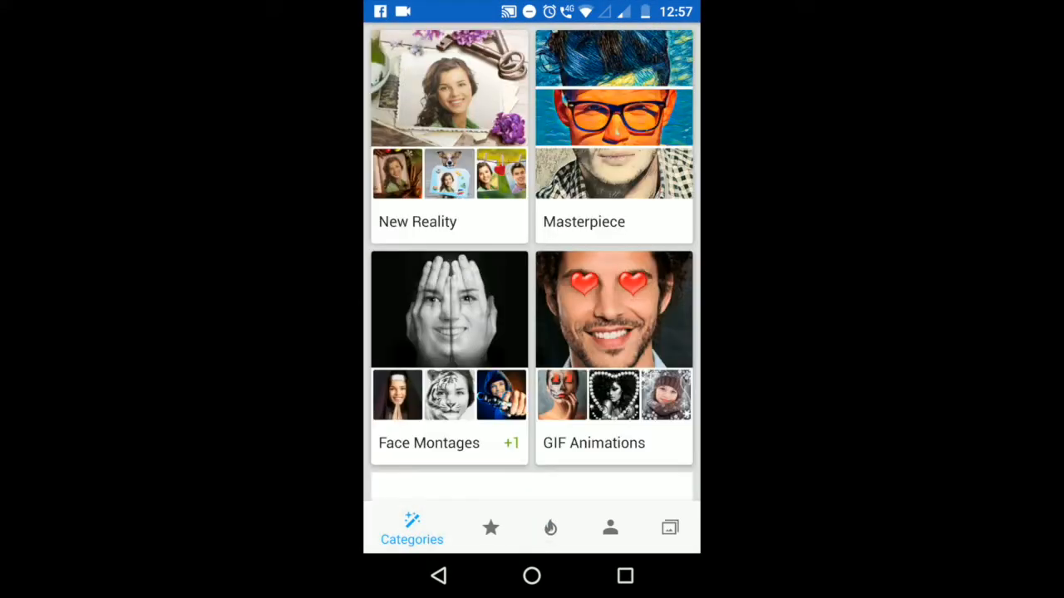
{"action": "scroll", "scroll_direction": "down", "scroll_amount": 3}
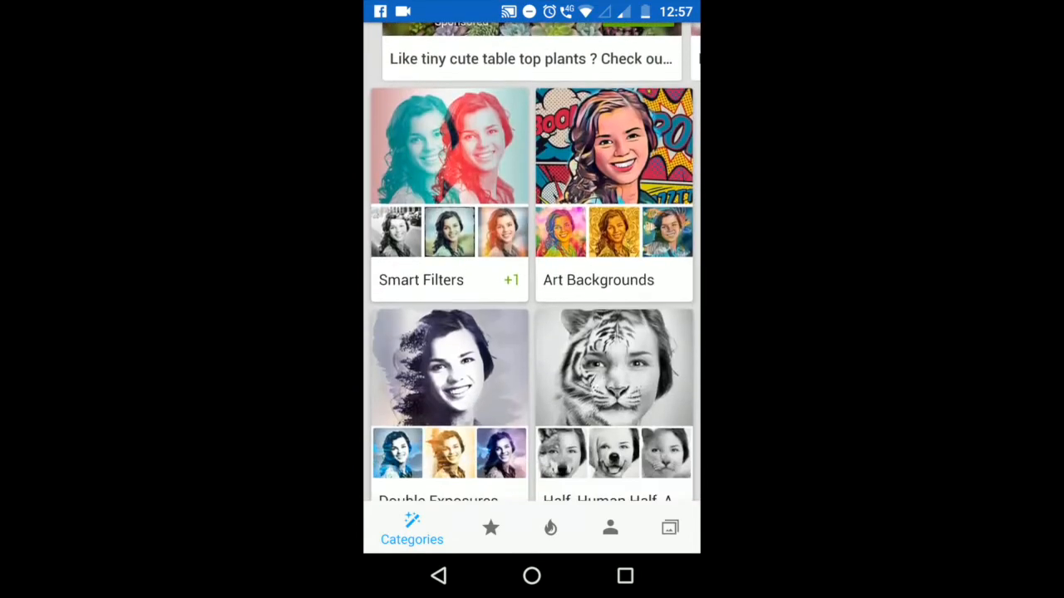
{"action": "scroll", "scroll_direction": "down", "scroll_amount": 3}
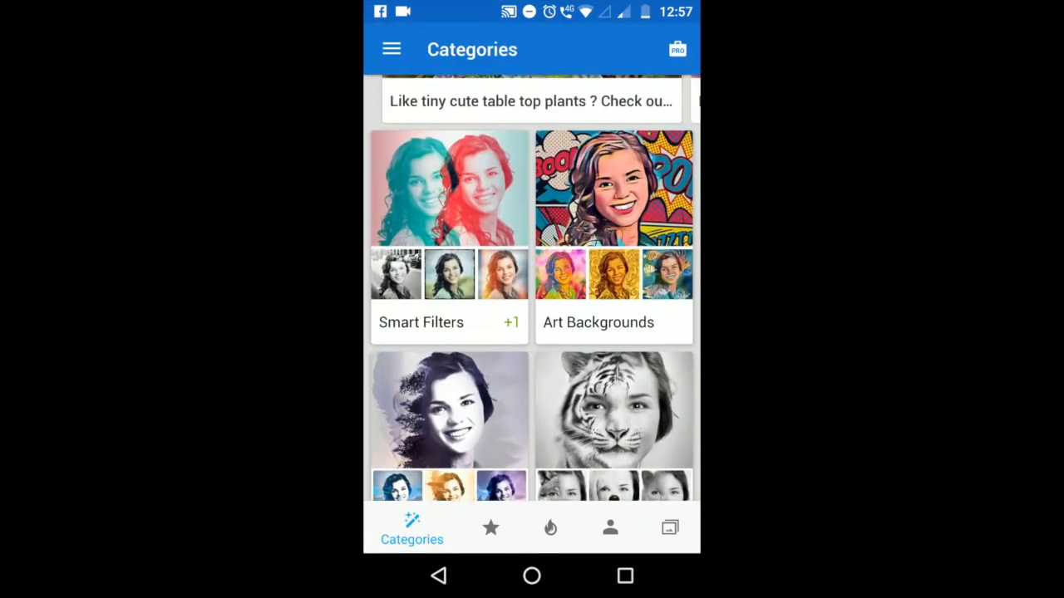
{"action": "left_click", "coordinate": [613, 189]}
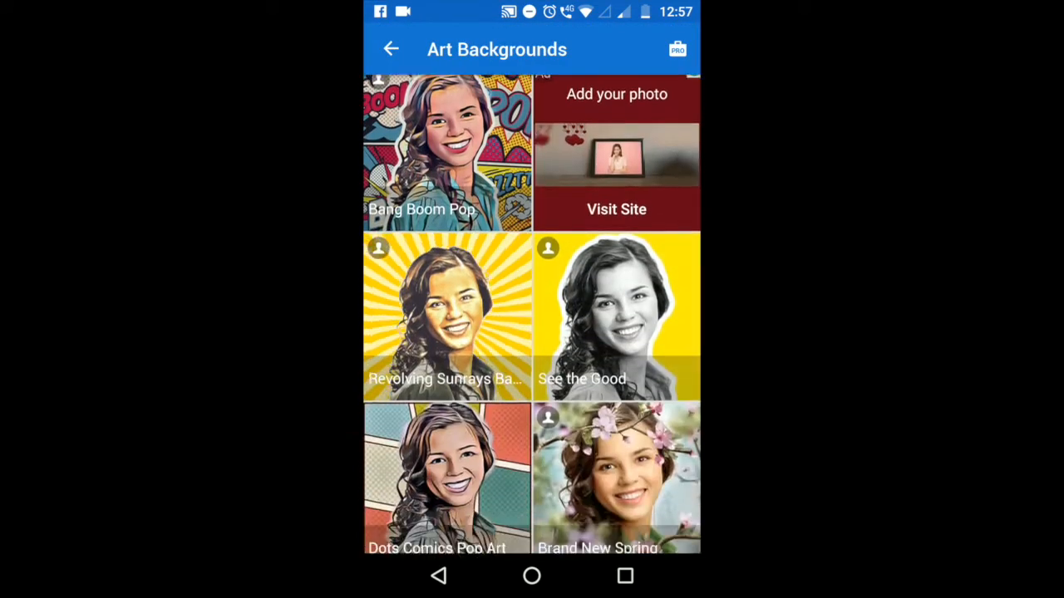
{"action": "scroll", "scroll_direction": "down", "scroll_amount": 3}
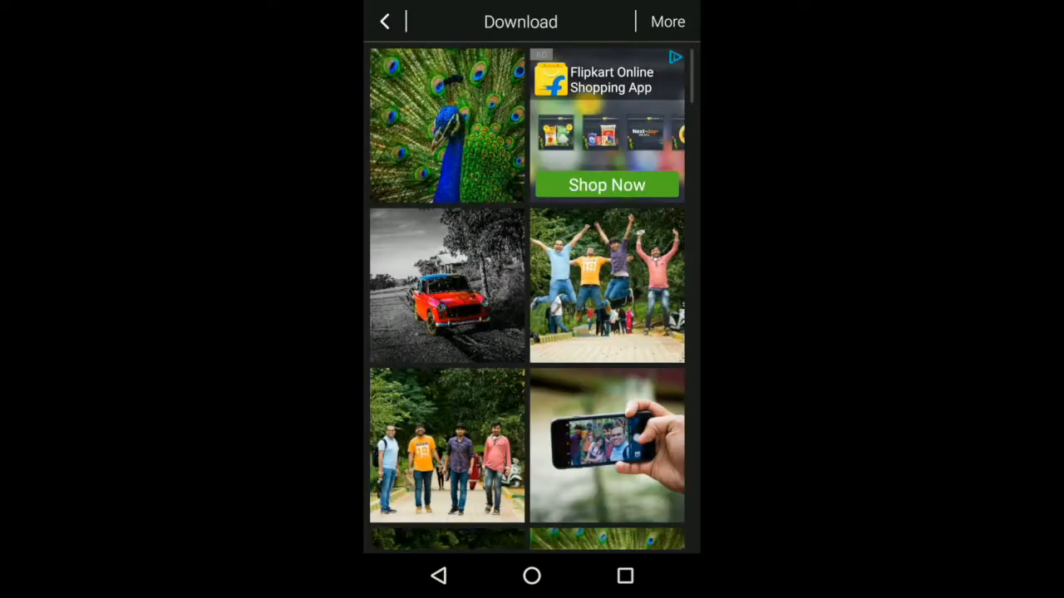
Choose a photo from the Download album to edit in PhotoDirector.
{"action": "left_click", "coordinate": [445, 125]}
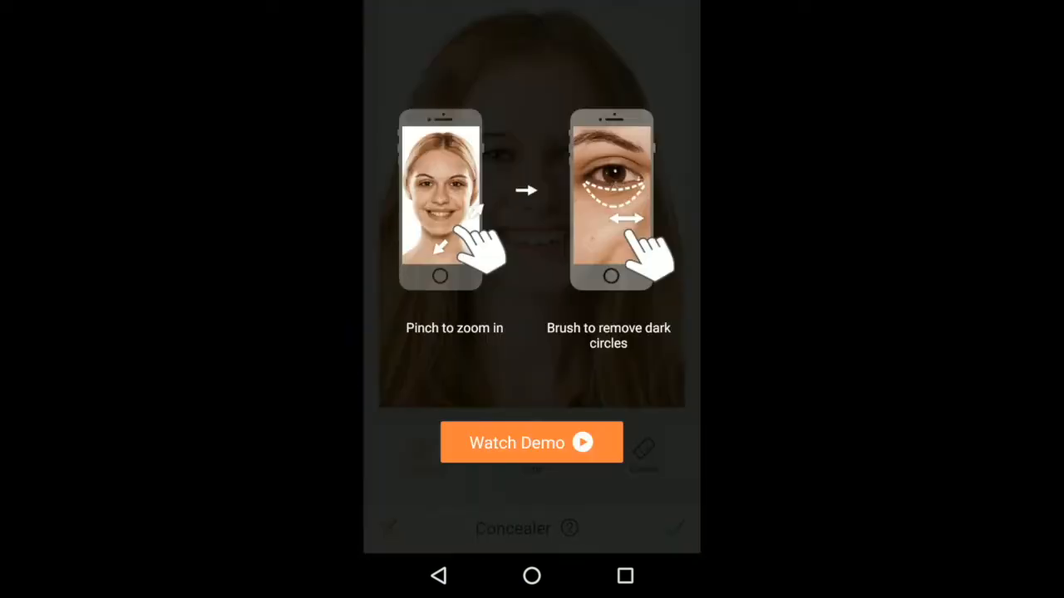
Dismiss the Concealer tutorial and dark-circle tip, then browse the Retouch tool strip.
{"action": "left_click", "coordinate": [530, 443]}
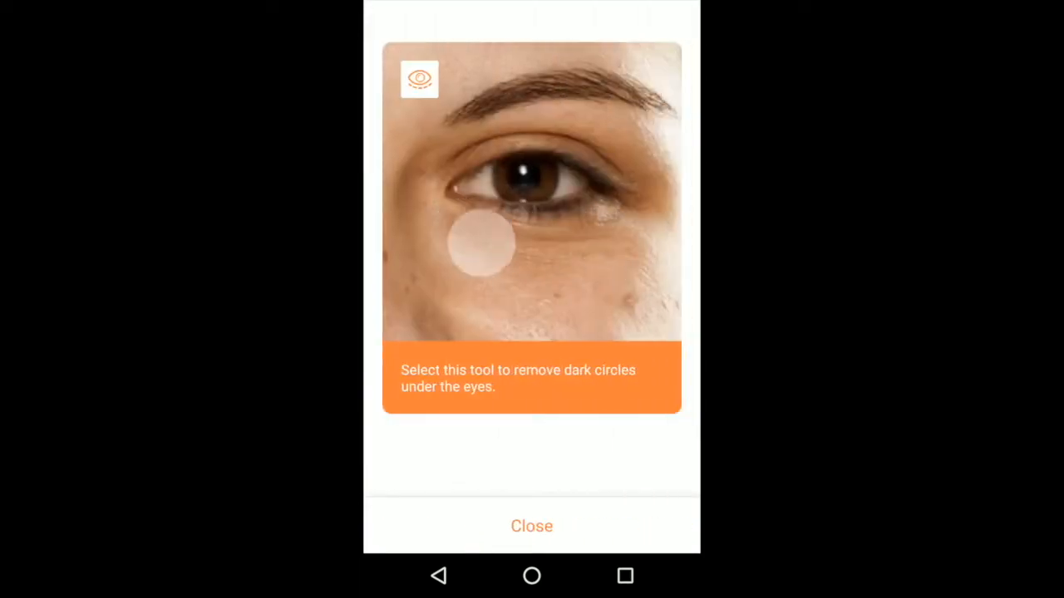
{"action": "left_click", "coordinate": [532, 525]}
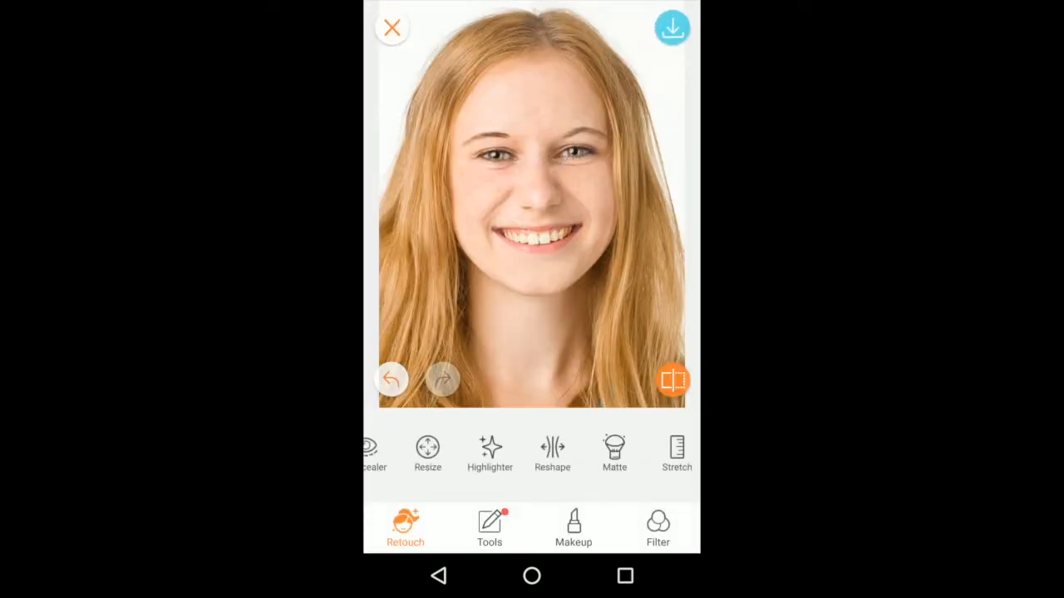
{"action": "left_click", "coordinate": [572, 524]}
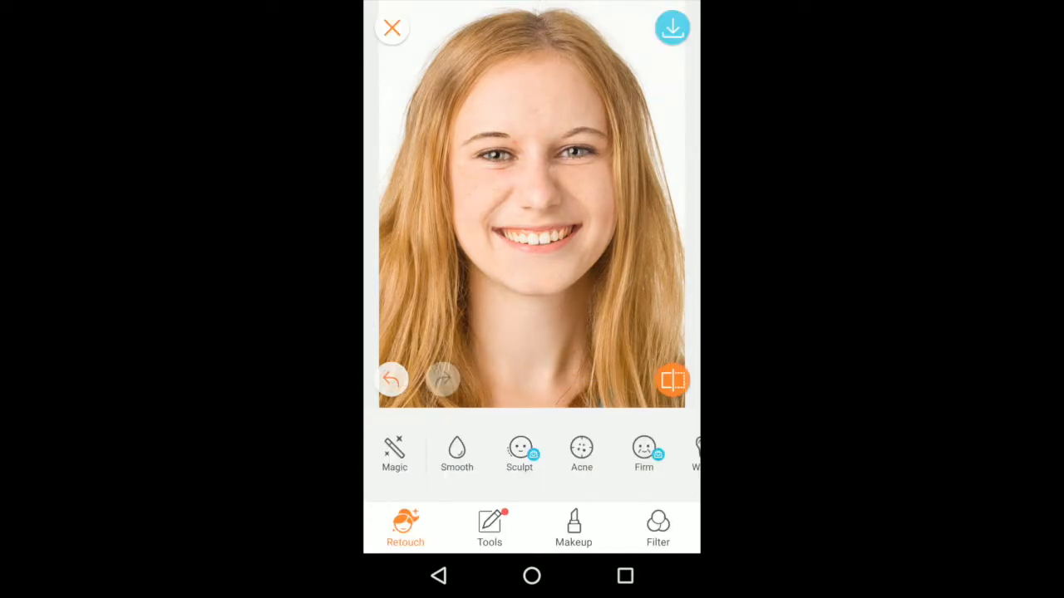
{"action": "left_click", "coordinate": [572, 526]}
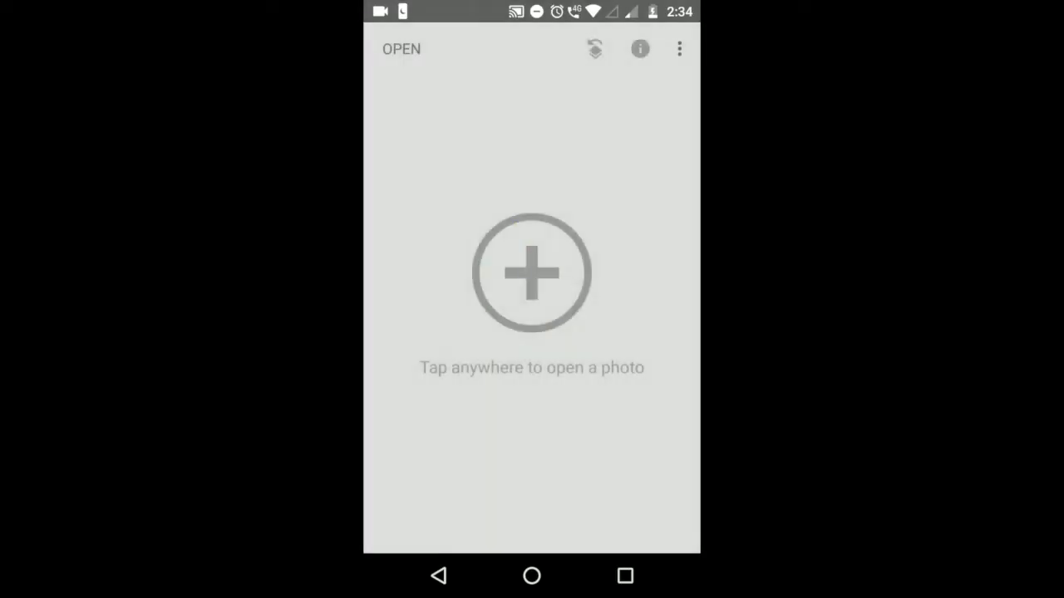
Load the peacock photo and preview the Pop and Portrait looks on it.
{"action": "left_click", "coordinate": [532, 273]}
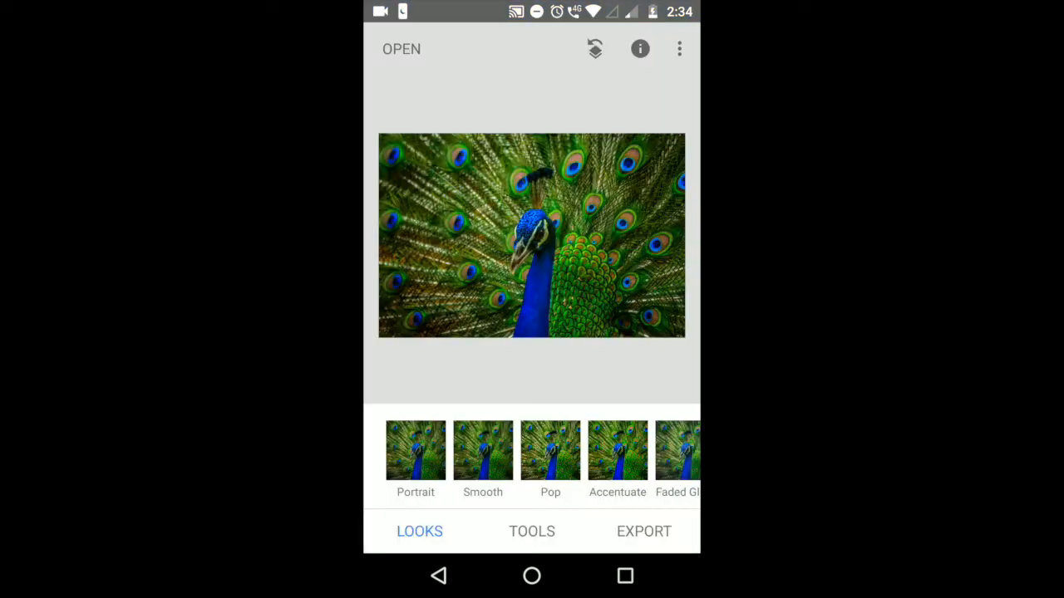
{"action": "left_click", "coordinate": [549, 449]}
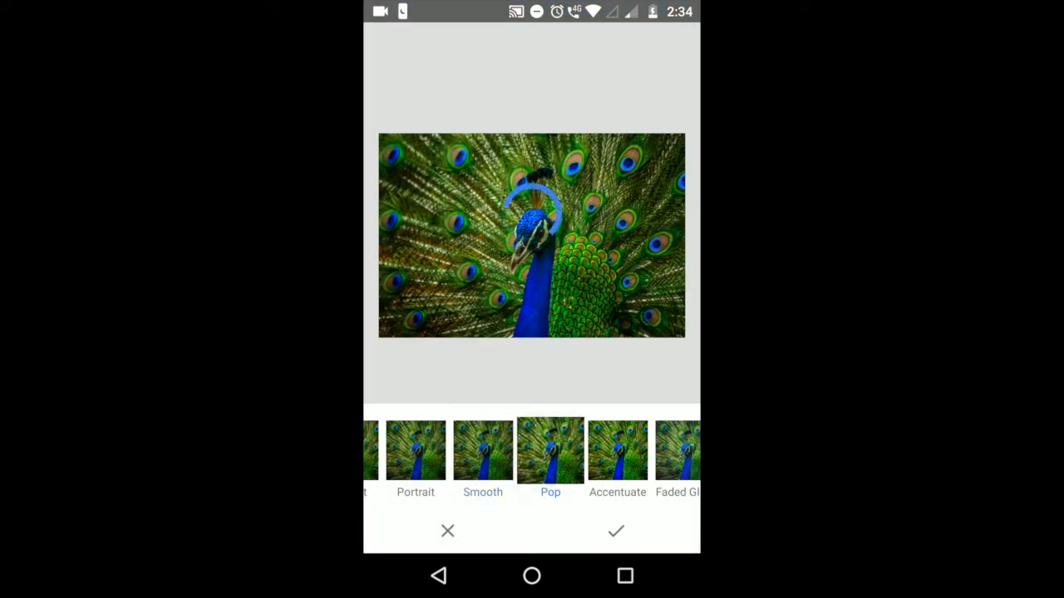
{"action": "scroll", "scroll_direction": "left", "scroll_amount": 3}
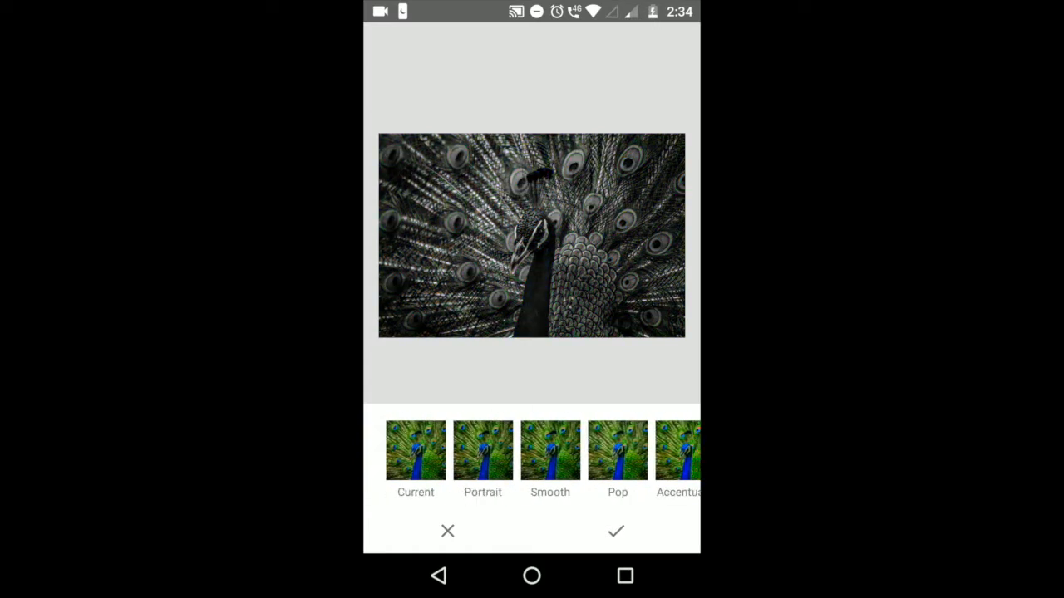
{"action": "left_click", "coordinate": [482, 449]}
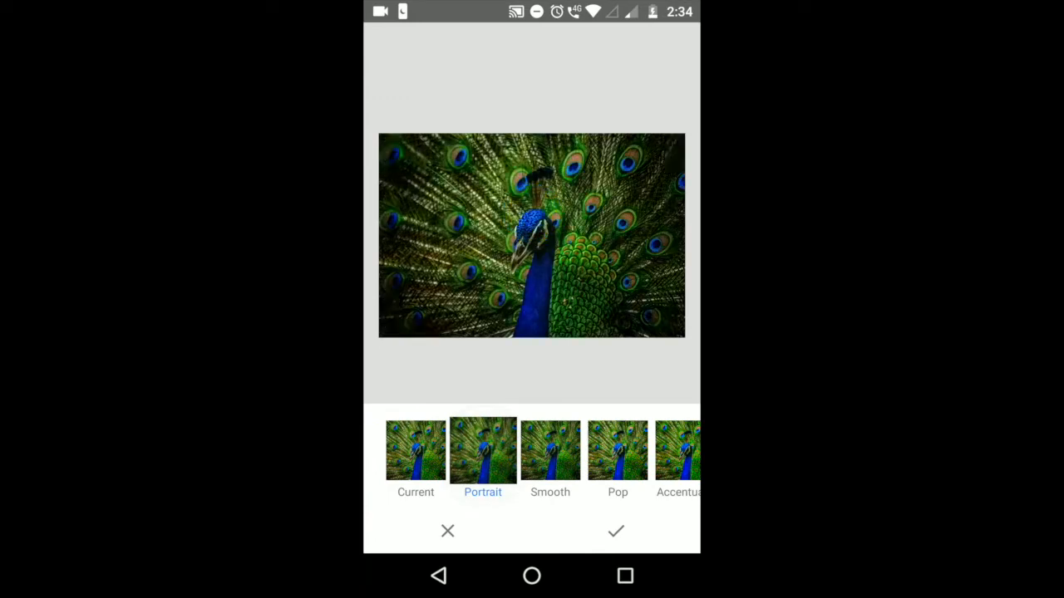
Bring up Snapseed's full Tools panel and browse its options.
{"action": "left_click", "coordinate": [615, 532]}
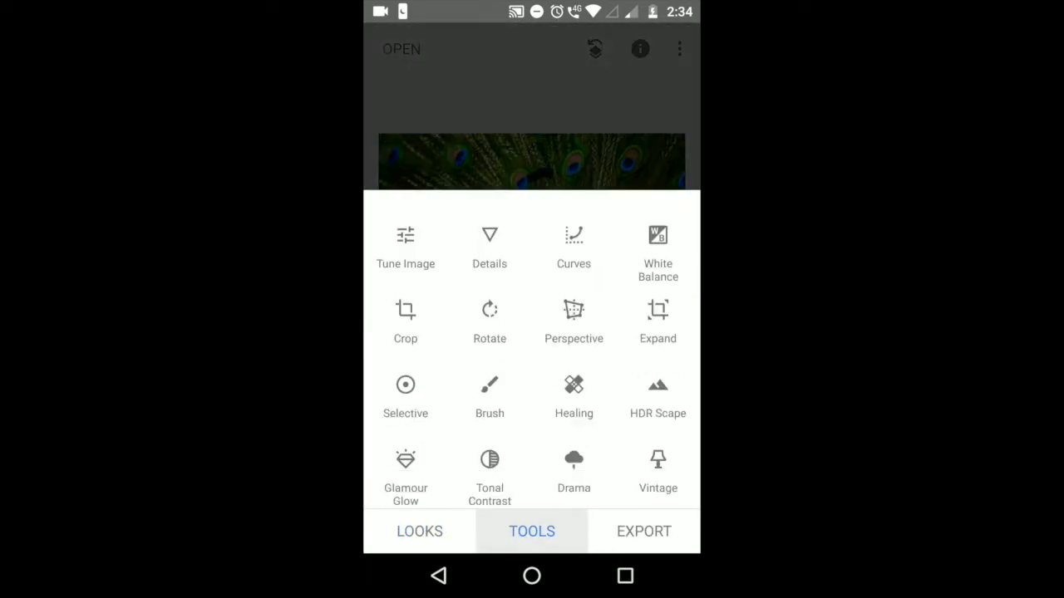
{"action": "scroll", "scroll_direction": "down", "scroll_amount": 3}
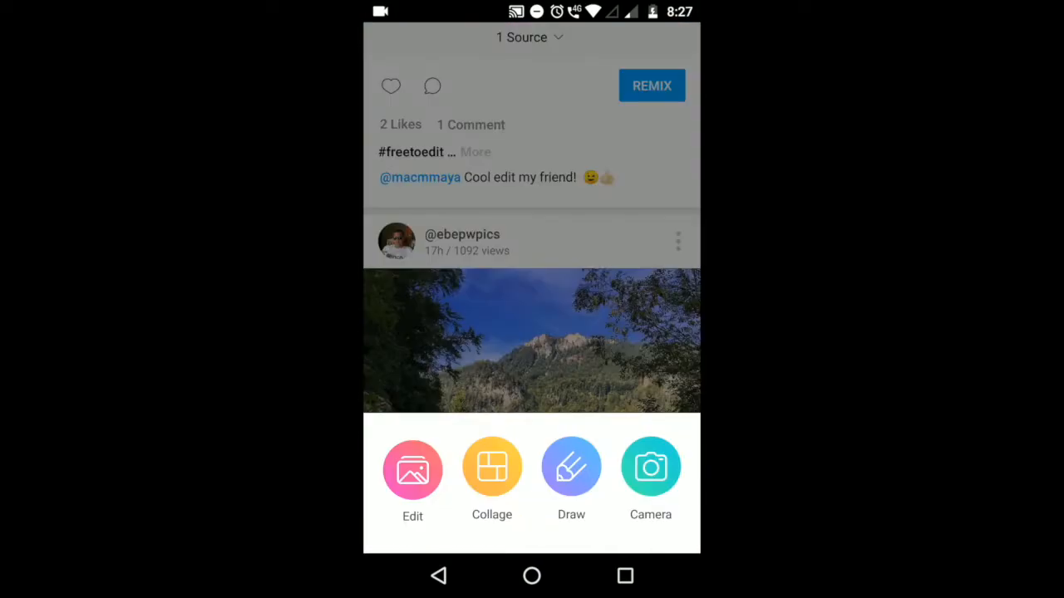
Edit the lion photo with the FX B&W HDR effect and confirm back to the main editor.
{"action": "left_click", "coordinate": [412, 468]}
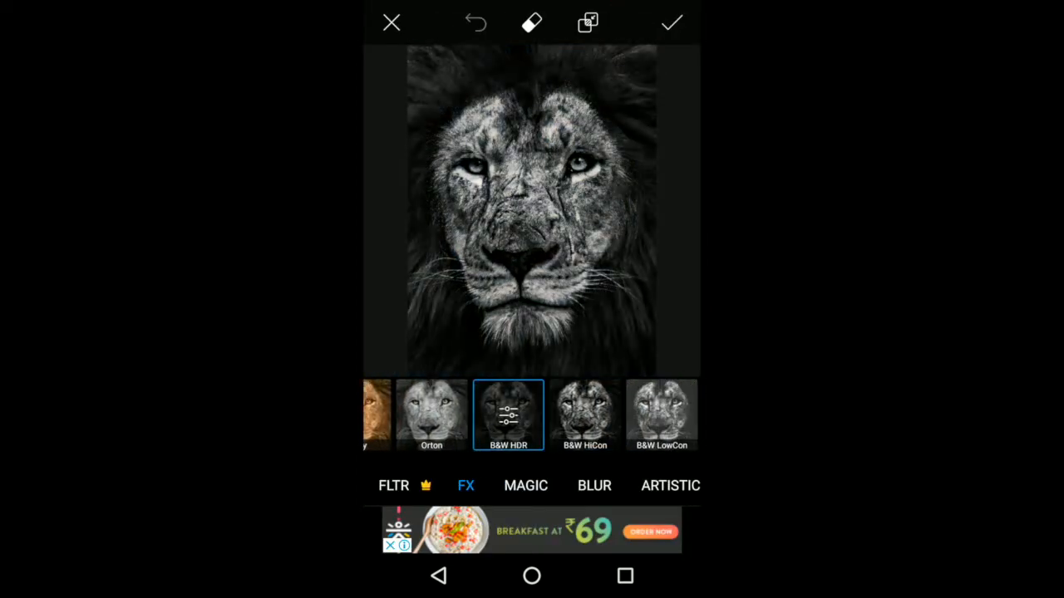
{"action": "left_click", "coordinate": [509, 415]}
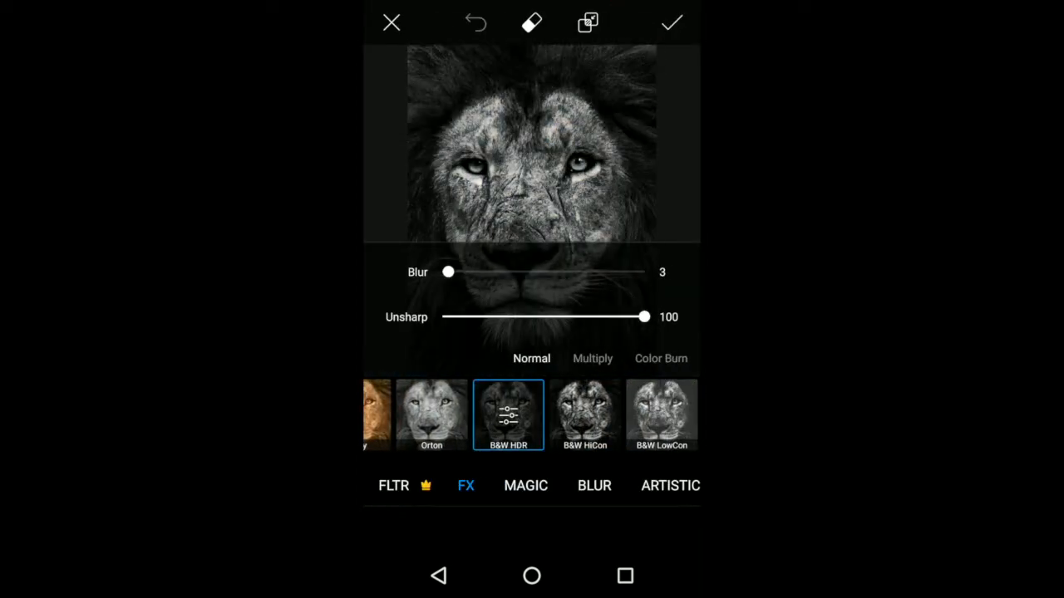
{"action": "left_click", "coordinate": [673, 23]}
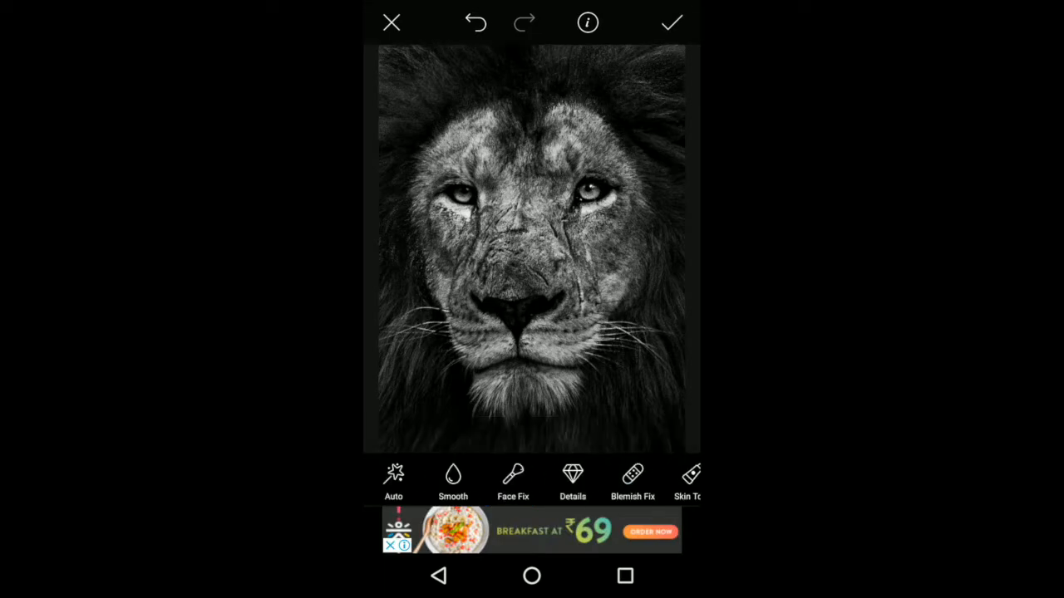
{"action": "left_click", "coordinate": [673, 23]}
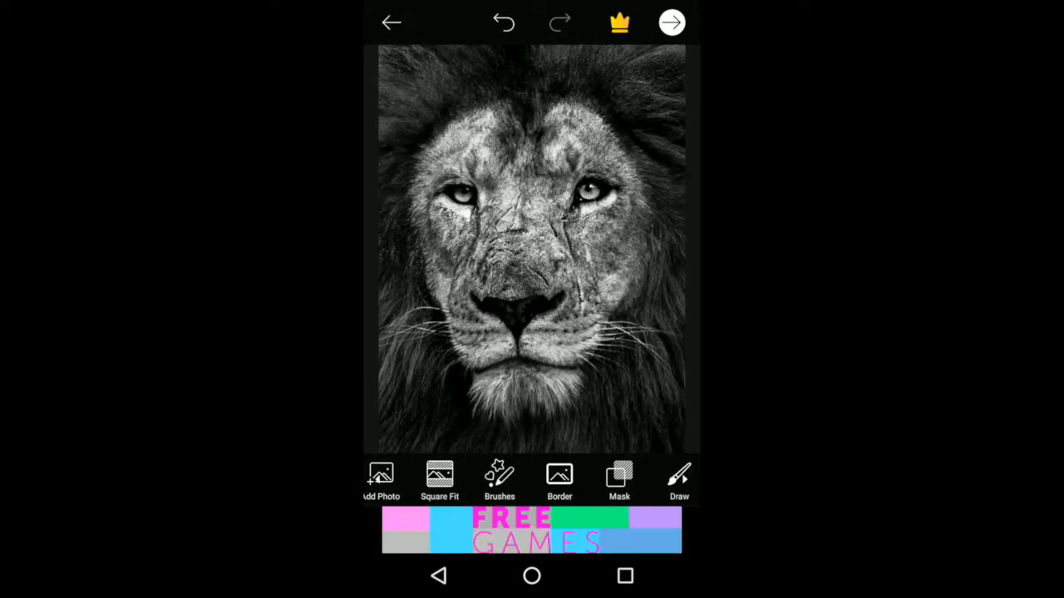
Add a text watermark with a new font and adjusted opacity at the photo's lower right.
{"action": "left_click", "coordinate": [559, 475]}
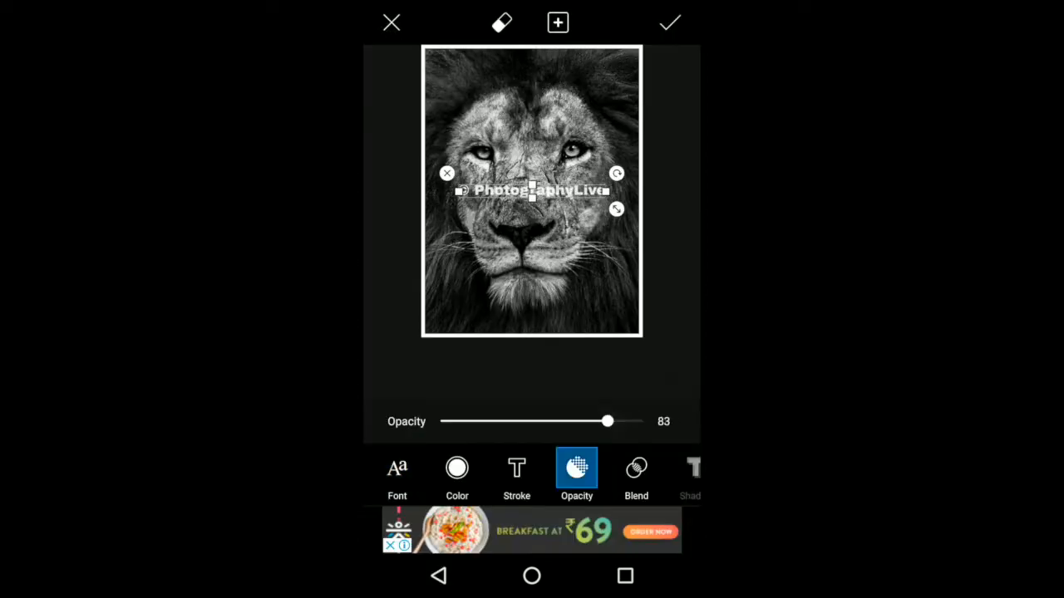
{"action": "left_click", "coordinate": [396, 473]}
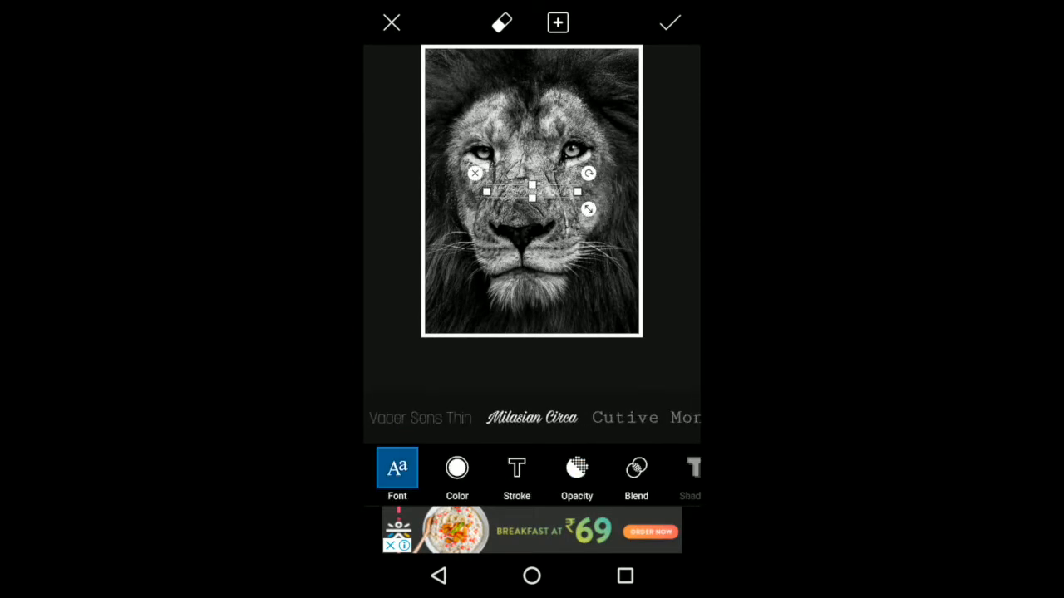
{"action": "left_click", "coordinate": [576, 469]}
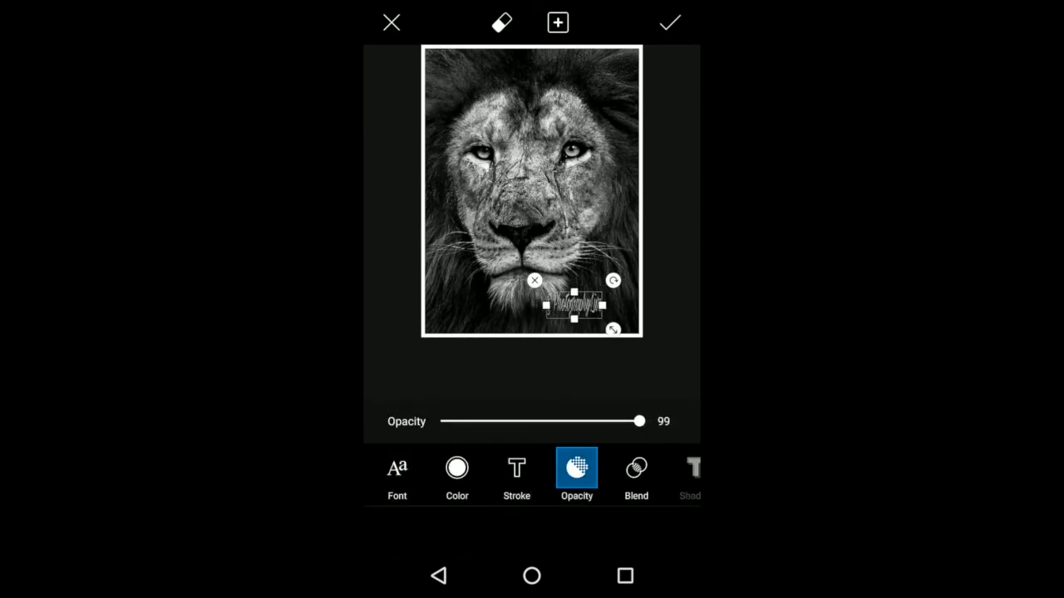
{"action": "left_click", "coordinate": [675, 23]}
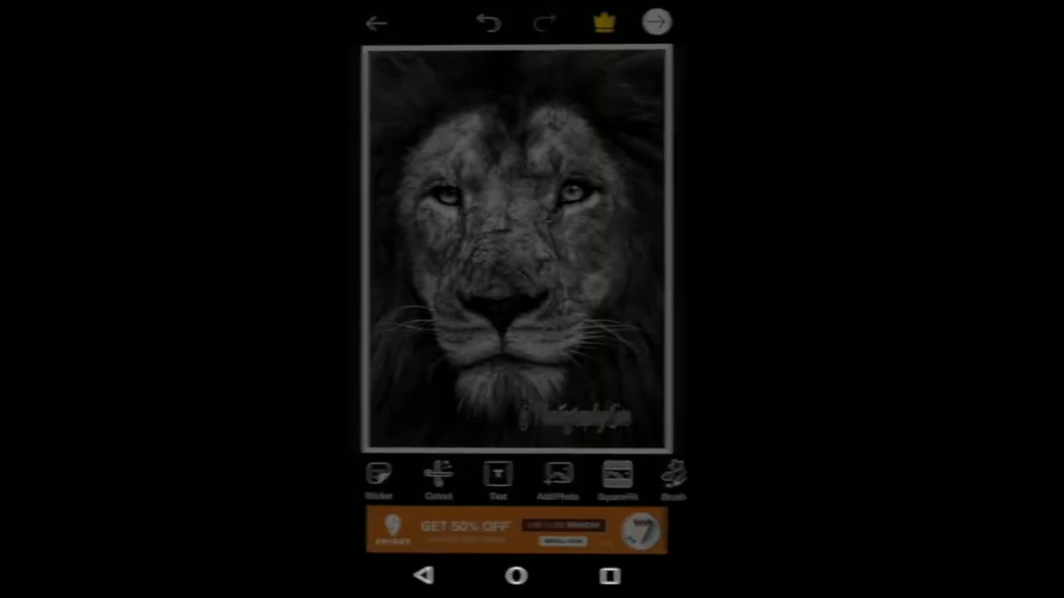